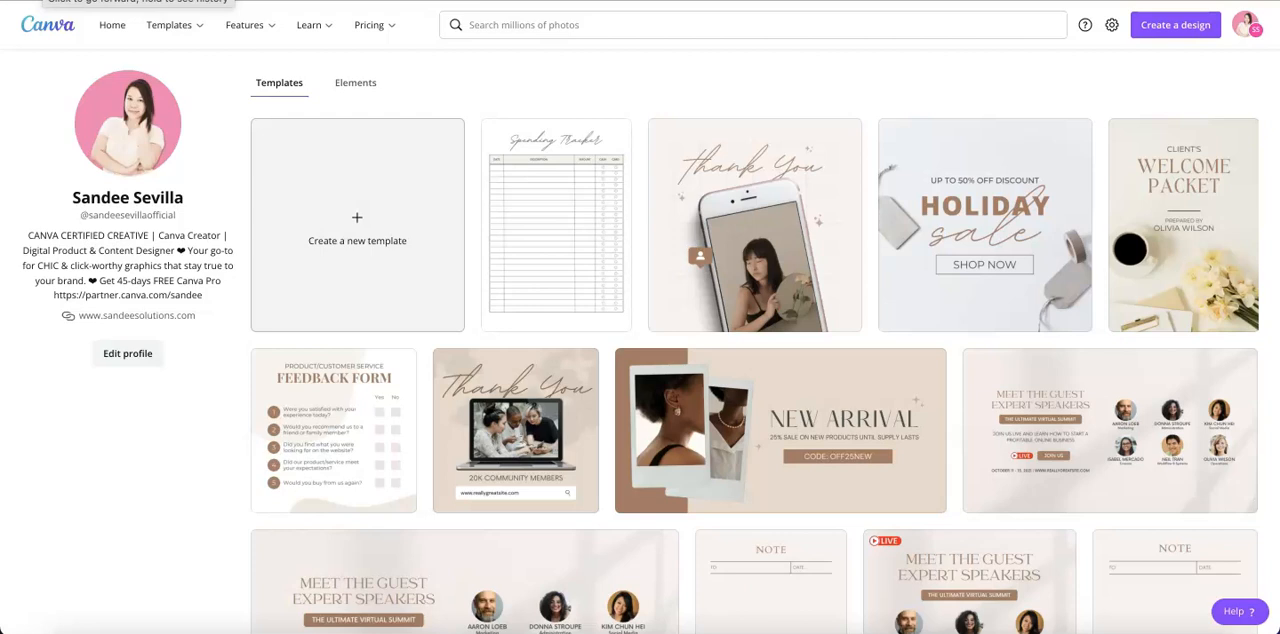
Open the 'Samples for mockup' design and scroll through its nine template pages.
click(309, 25)
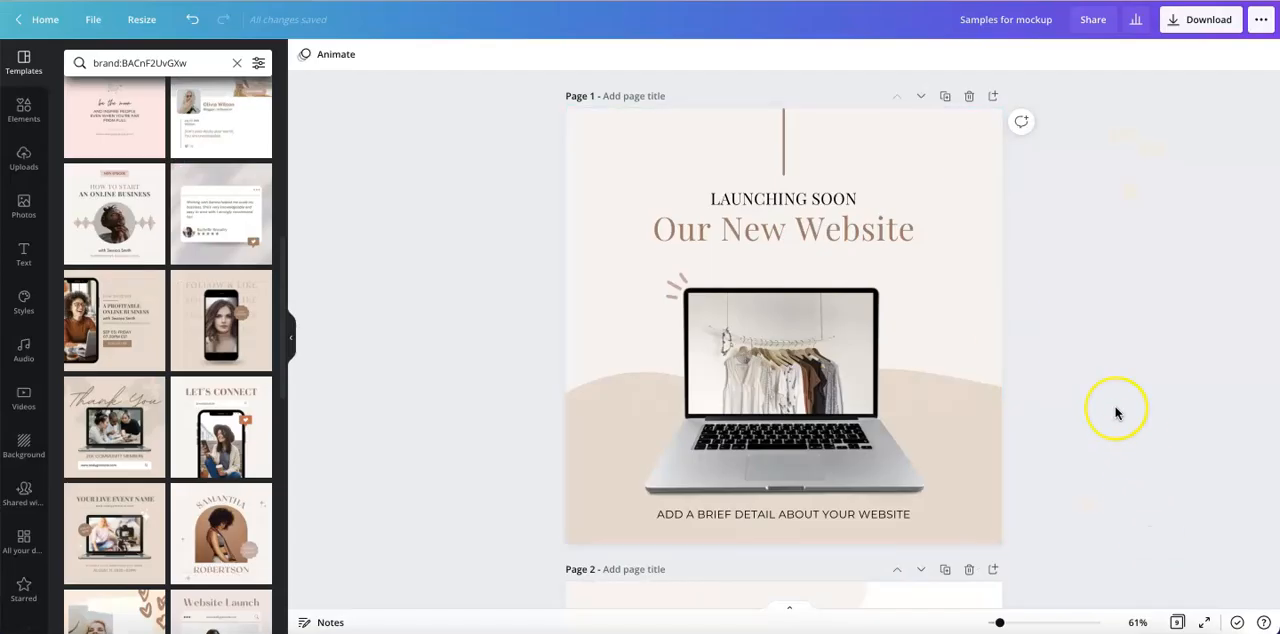
mouse_move(1118, 413)
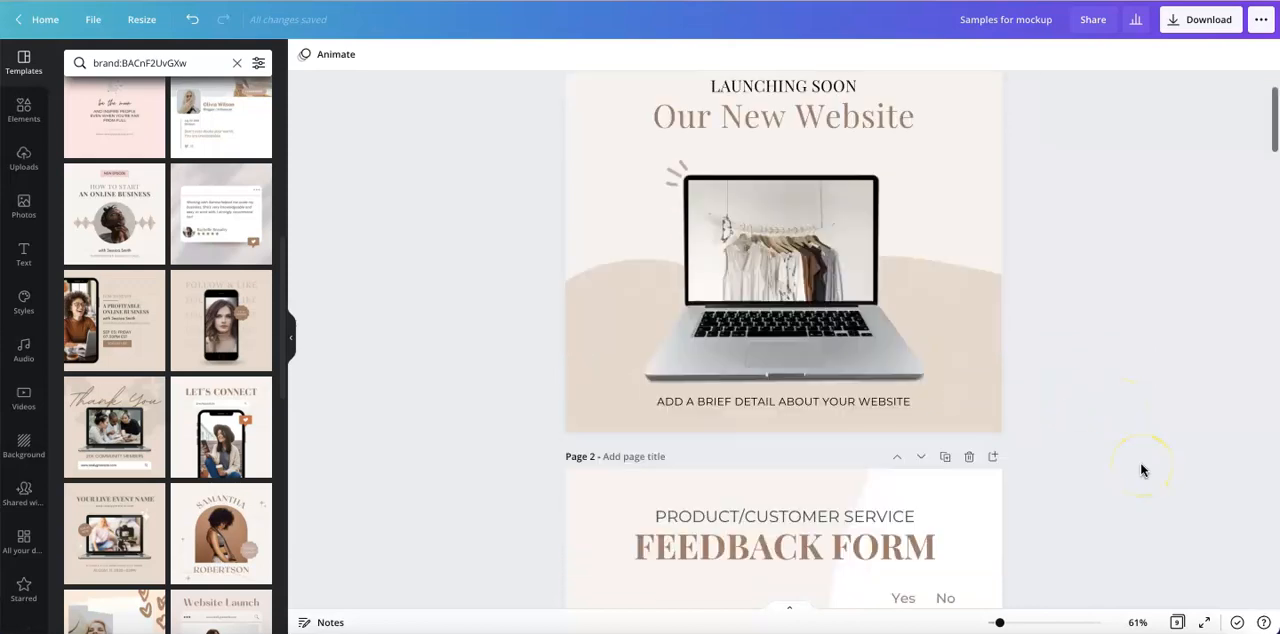
scroll(down, 3)
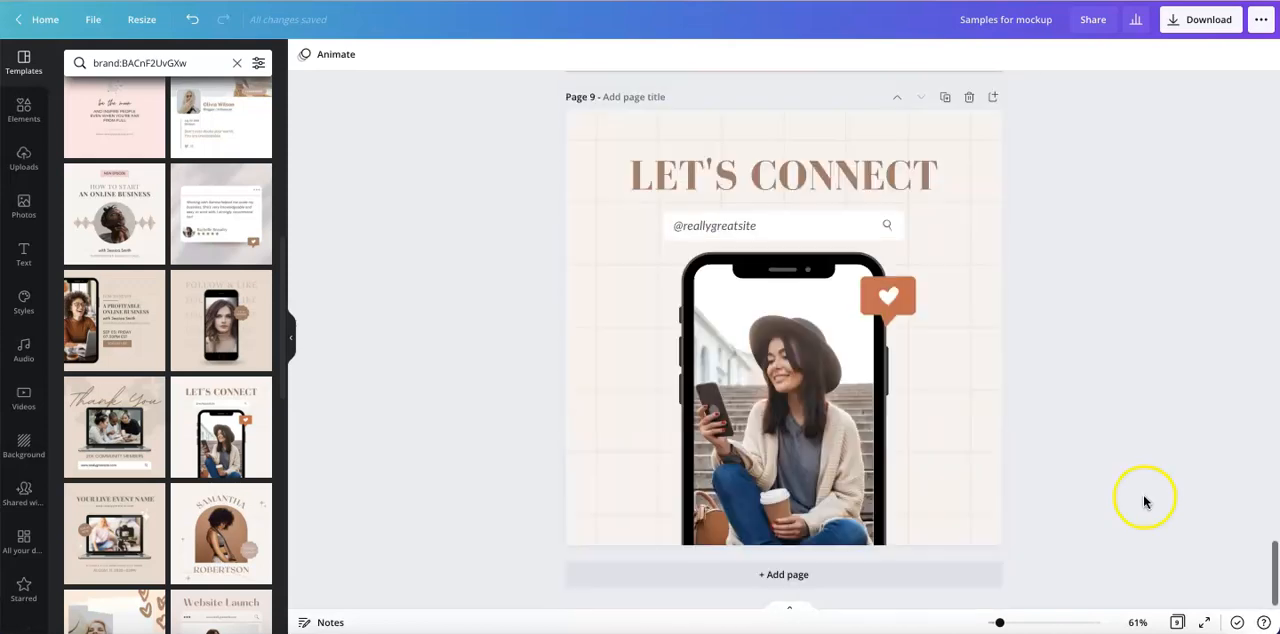
Download all nine 'Samples for mockup' pages as 1080×1080 PNG images.
click(1177, 622)
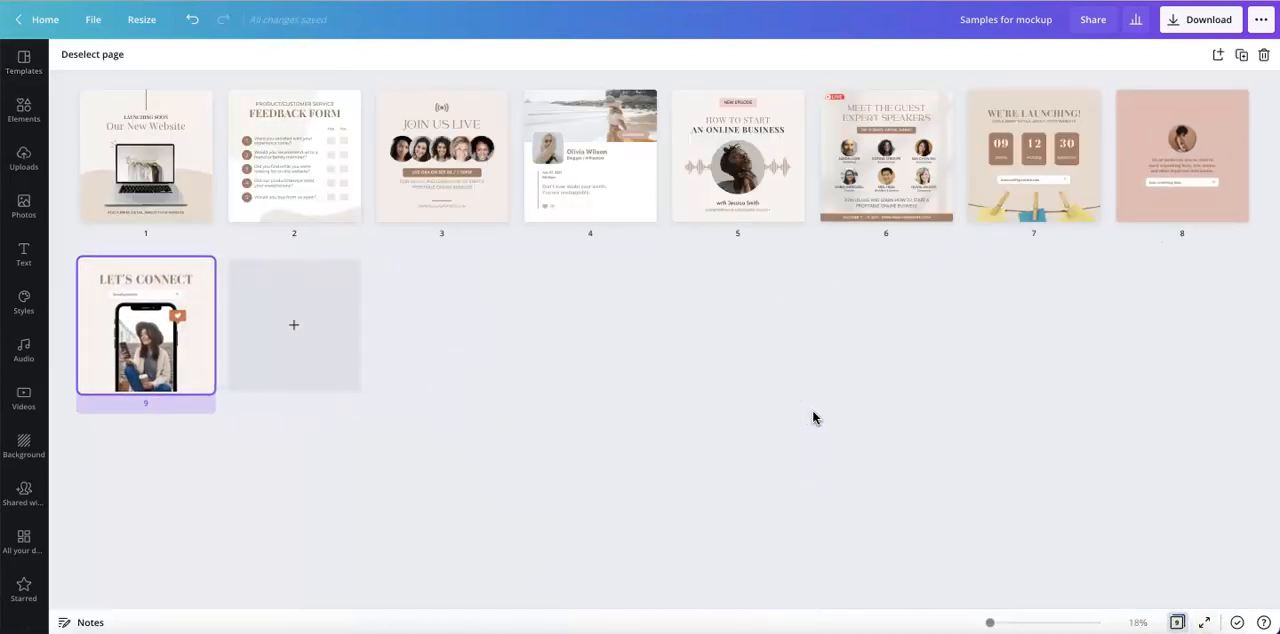
click(1208, 19)
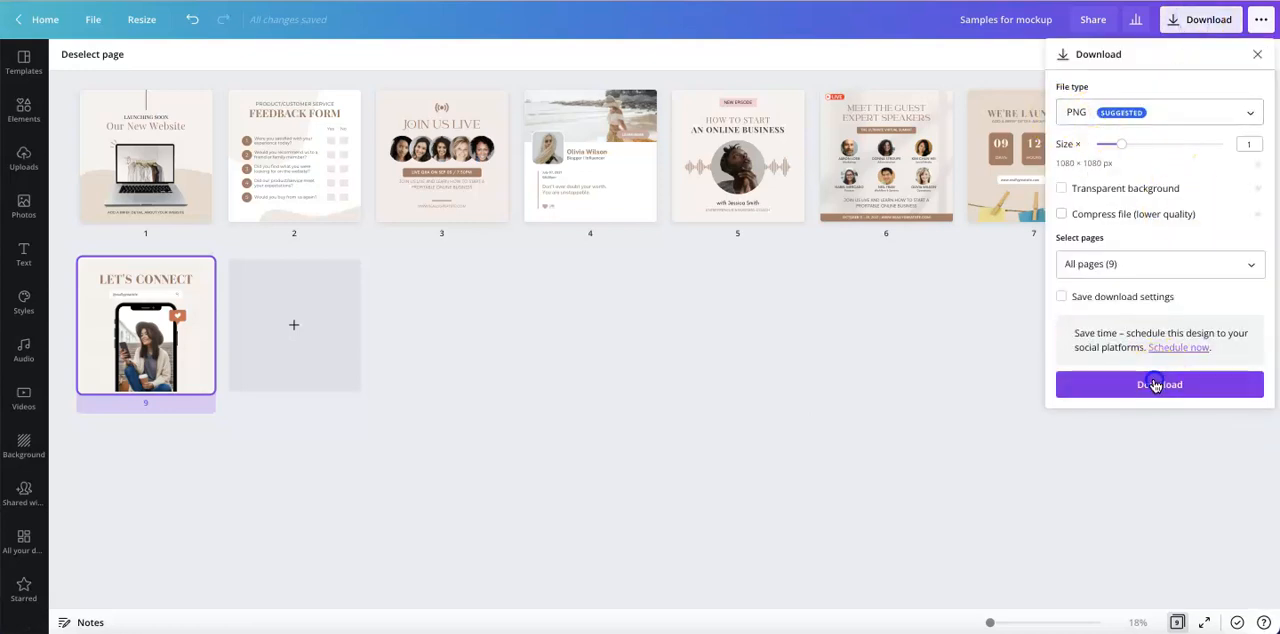
click(1159, 384)
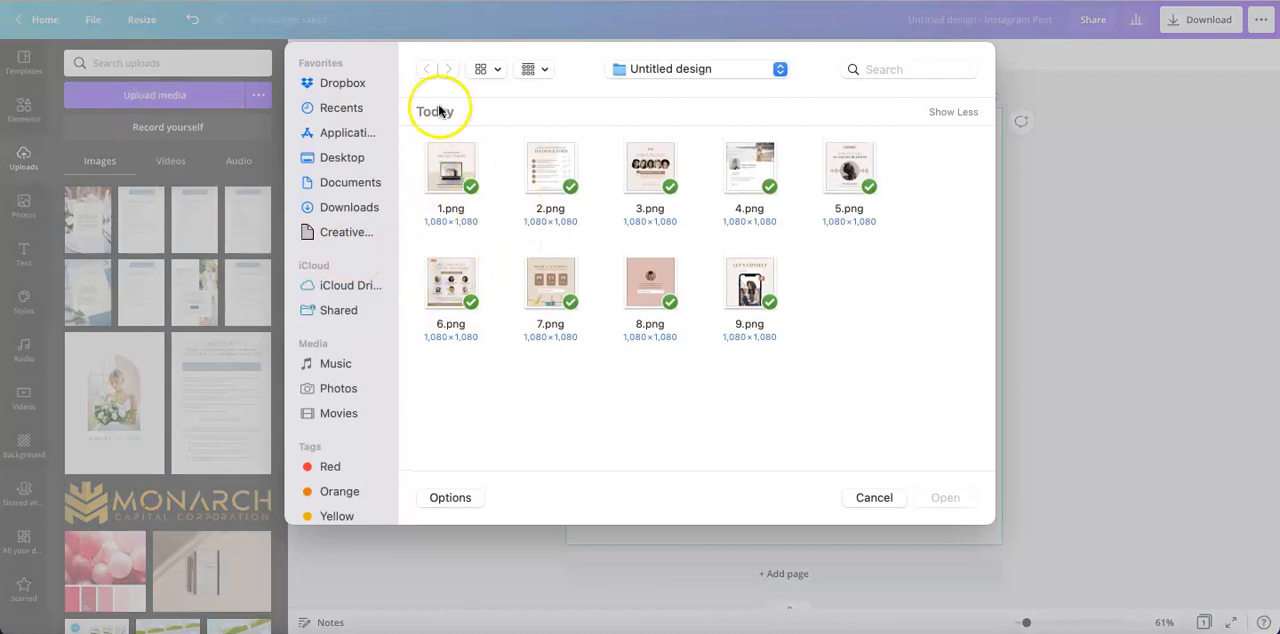
Upload 1–9.png from the Samples for mockup folder into Canva's uploads.
click(697, 69)
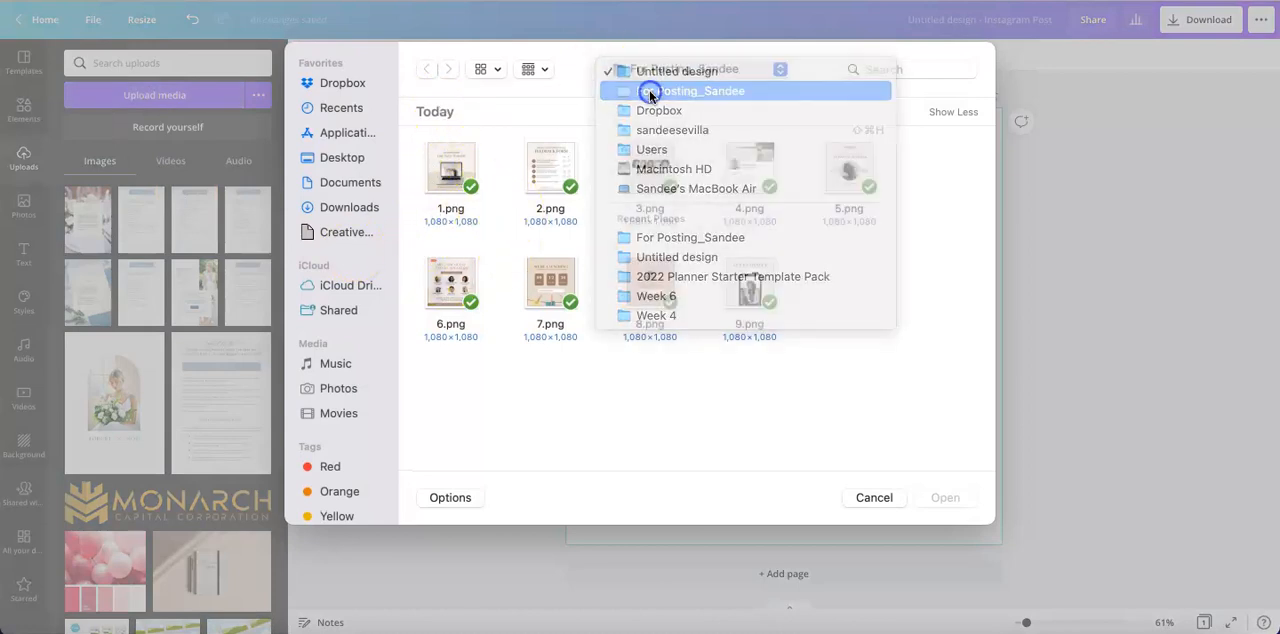
click(691, 90)
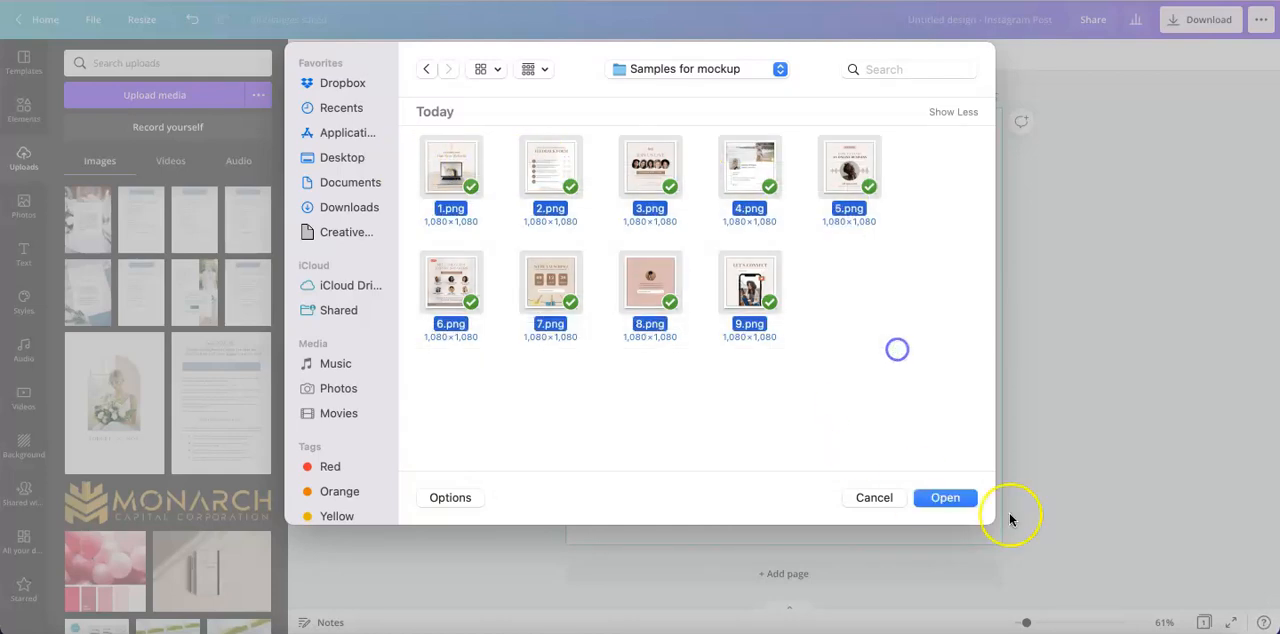
click(944, 497)
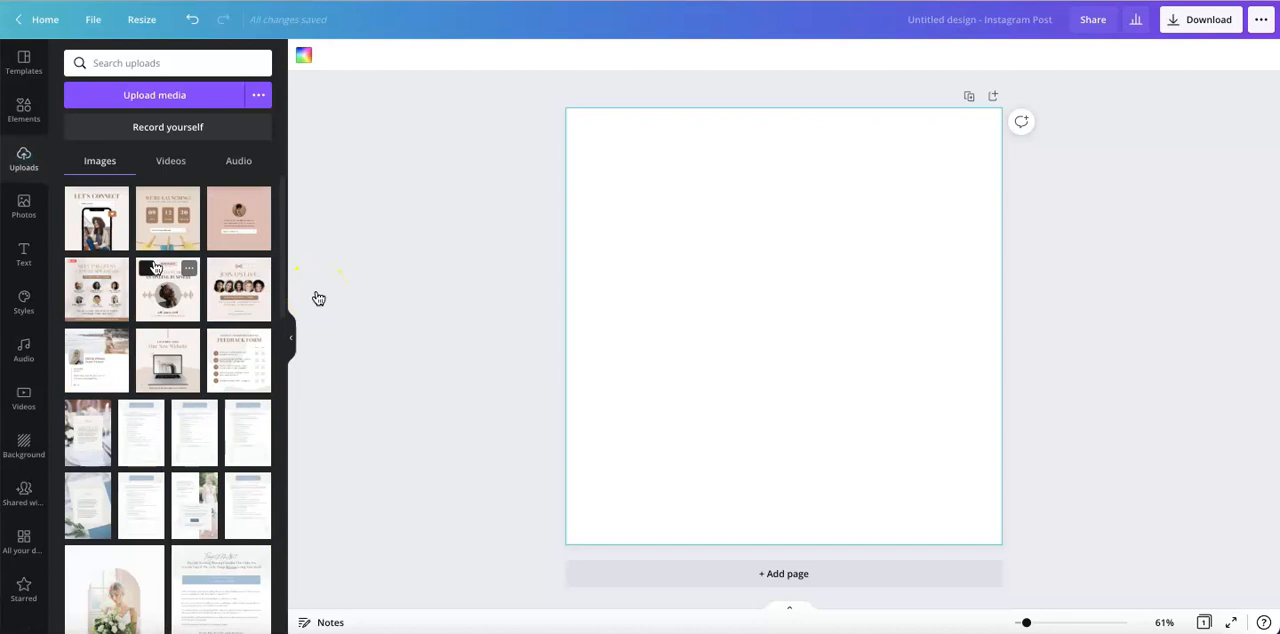
mouse_move(810, 273)
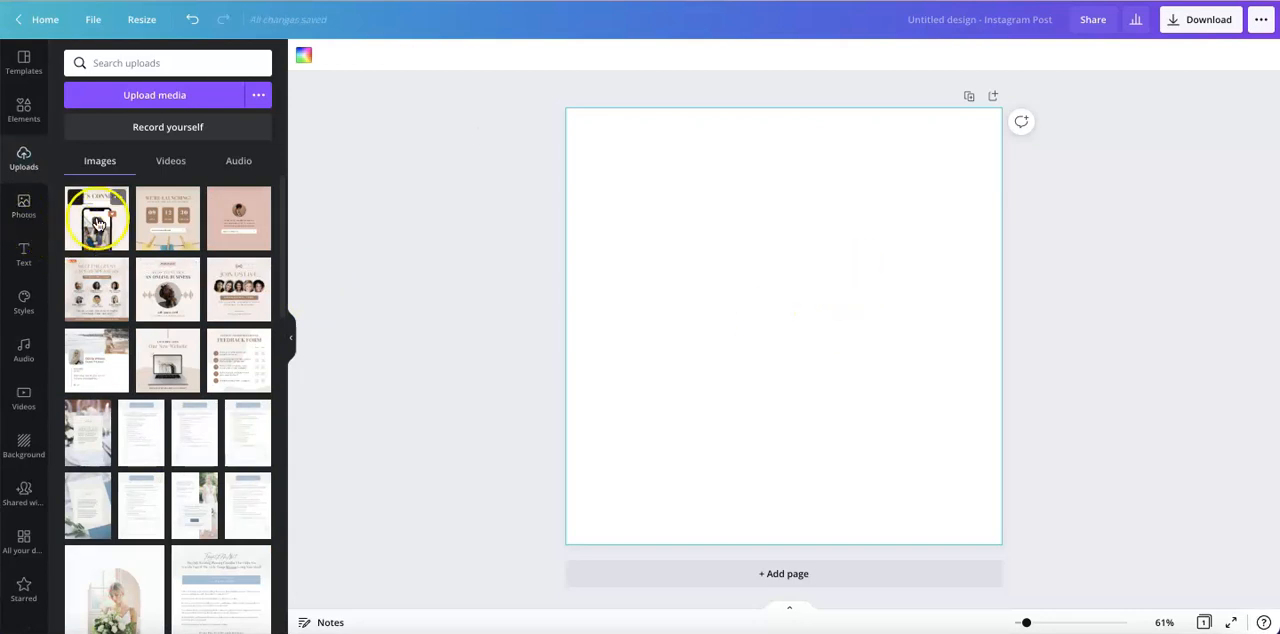
Add uploaded page images like 'How to Start an Online Business' and 'Join Us Live' to the canvas.
click(168, 290)
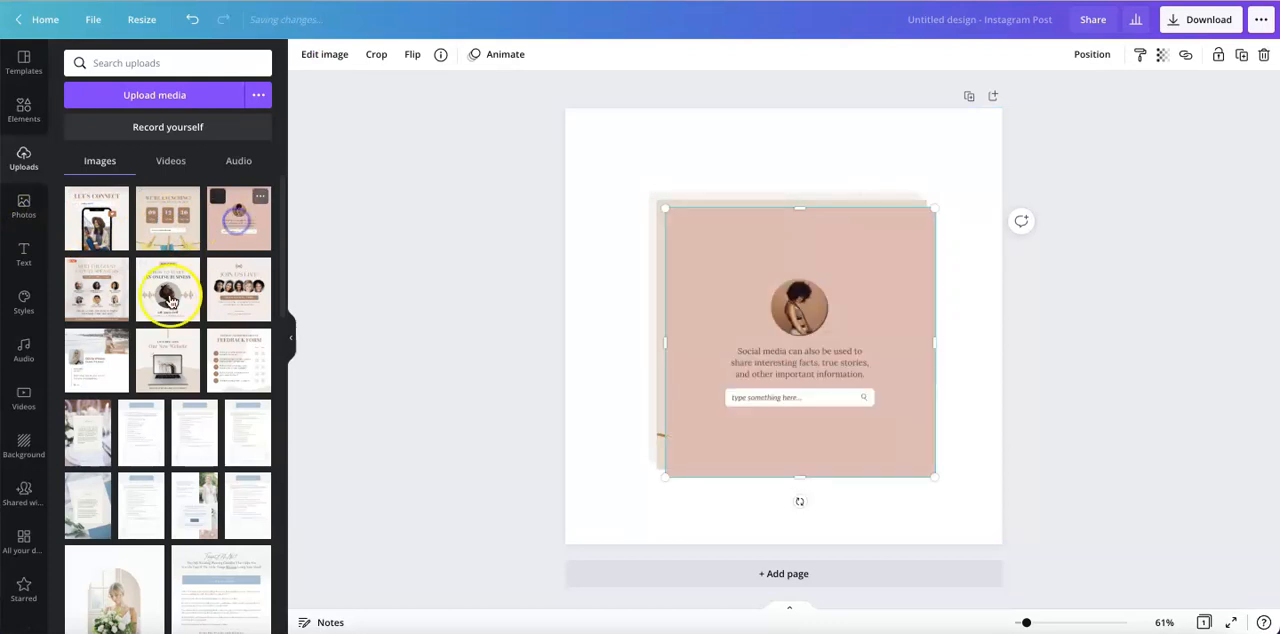
click(238, 290)
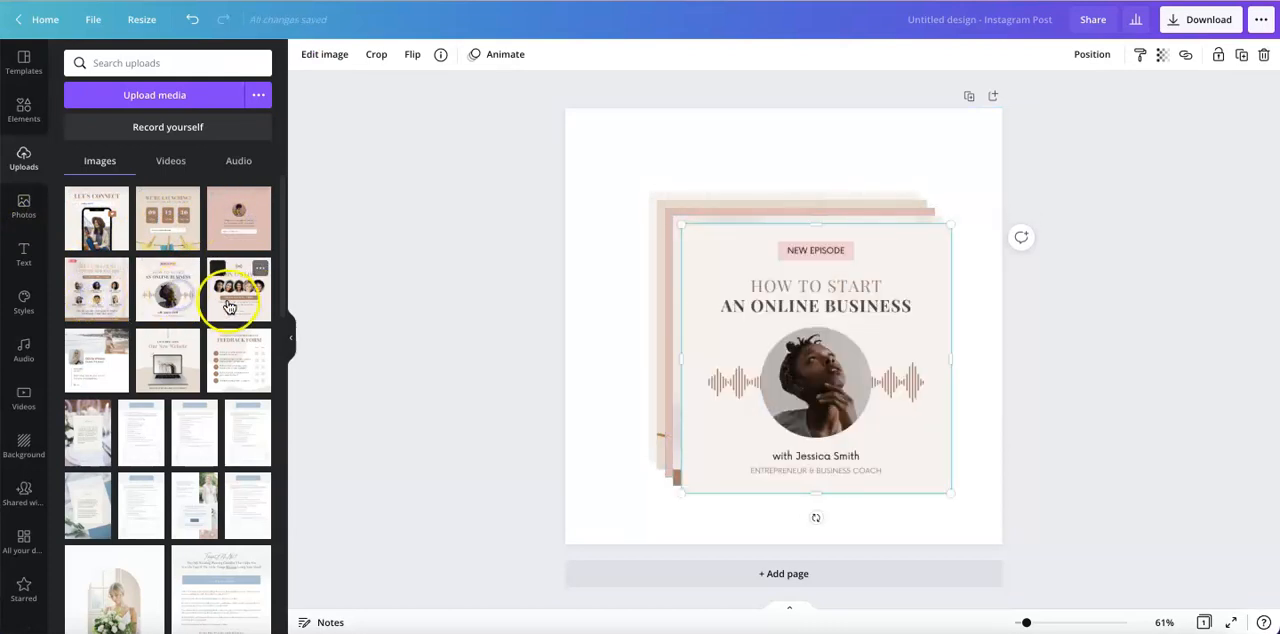
click(168, 360)
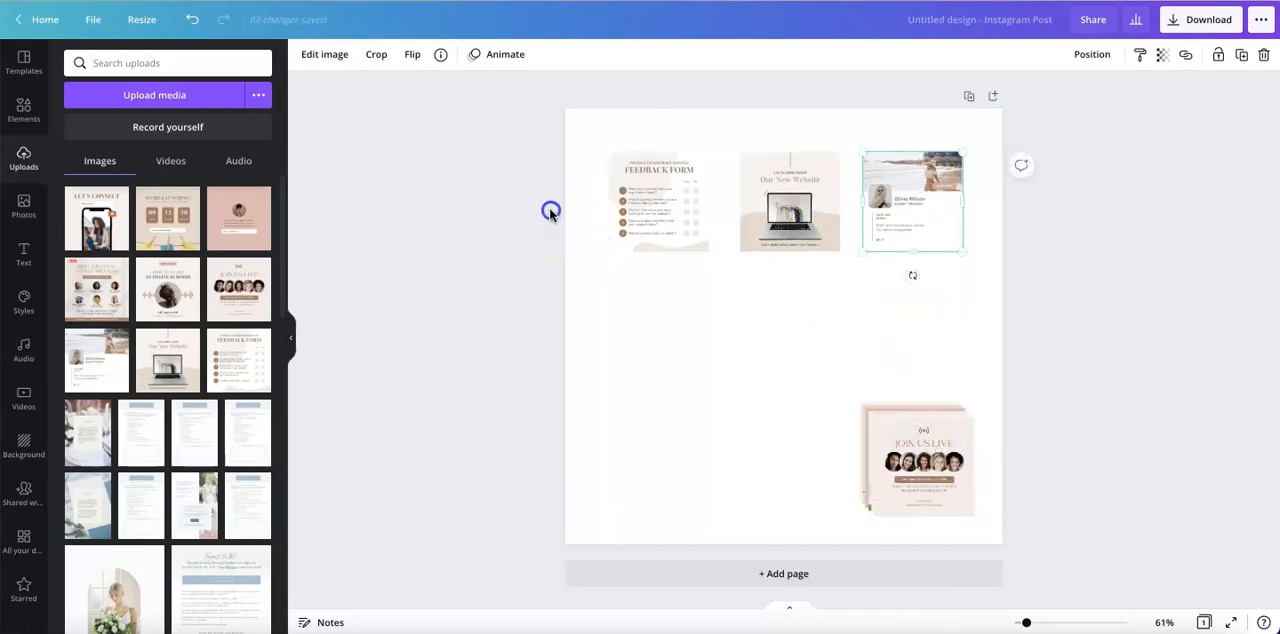
click(1115, 54)
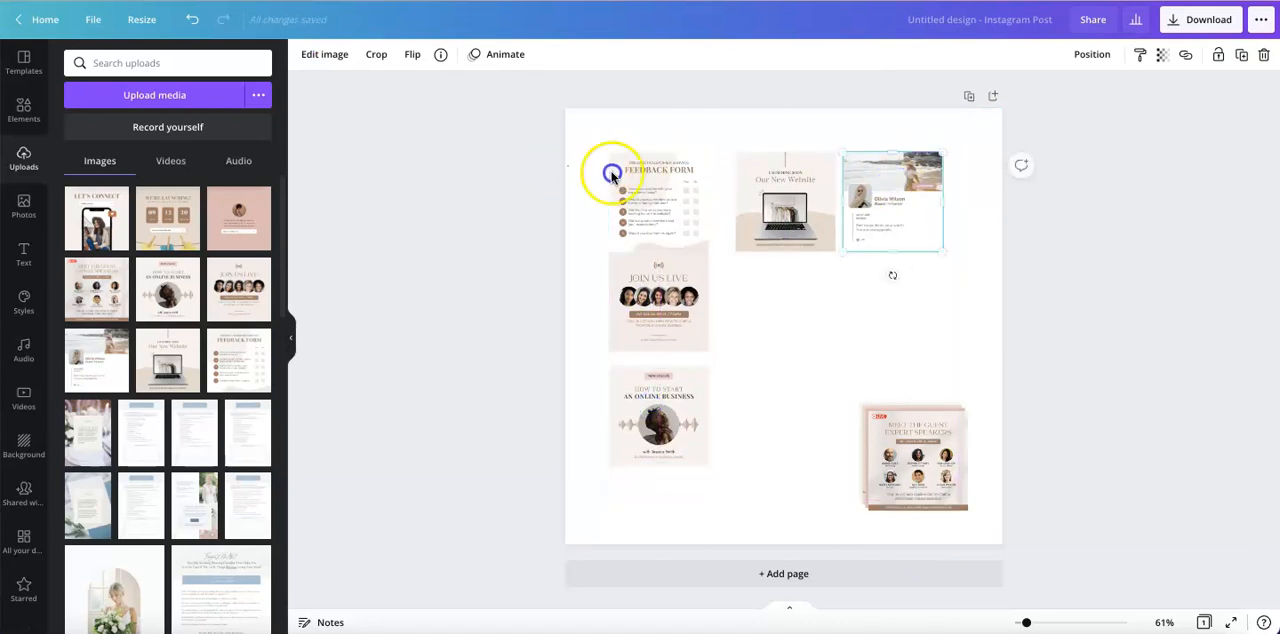
Space the left column evenly and align the middle row of designs, then deselect.
click(1114, 54)
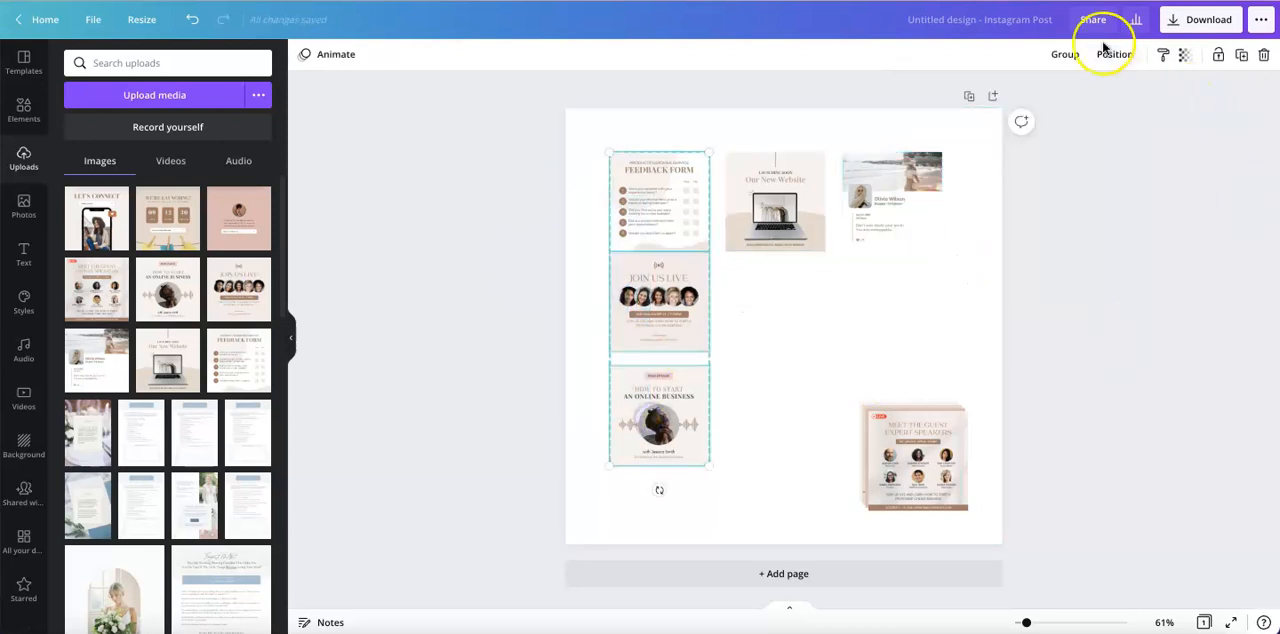
click(1114, 54)
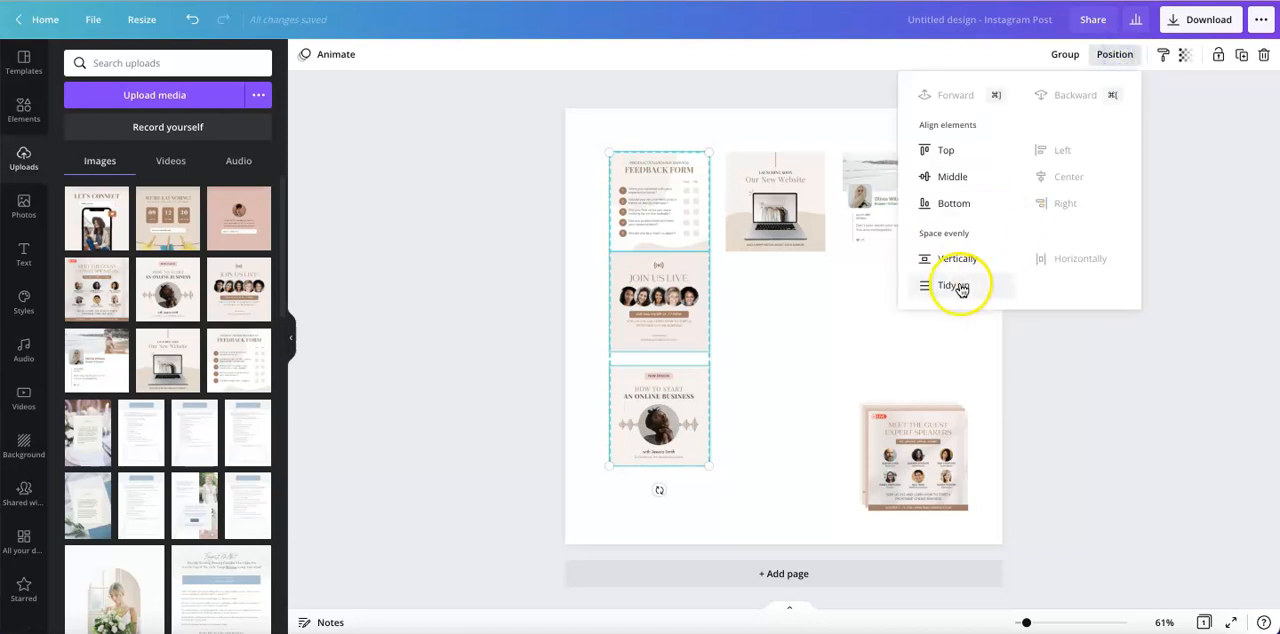
click(953, 285)
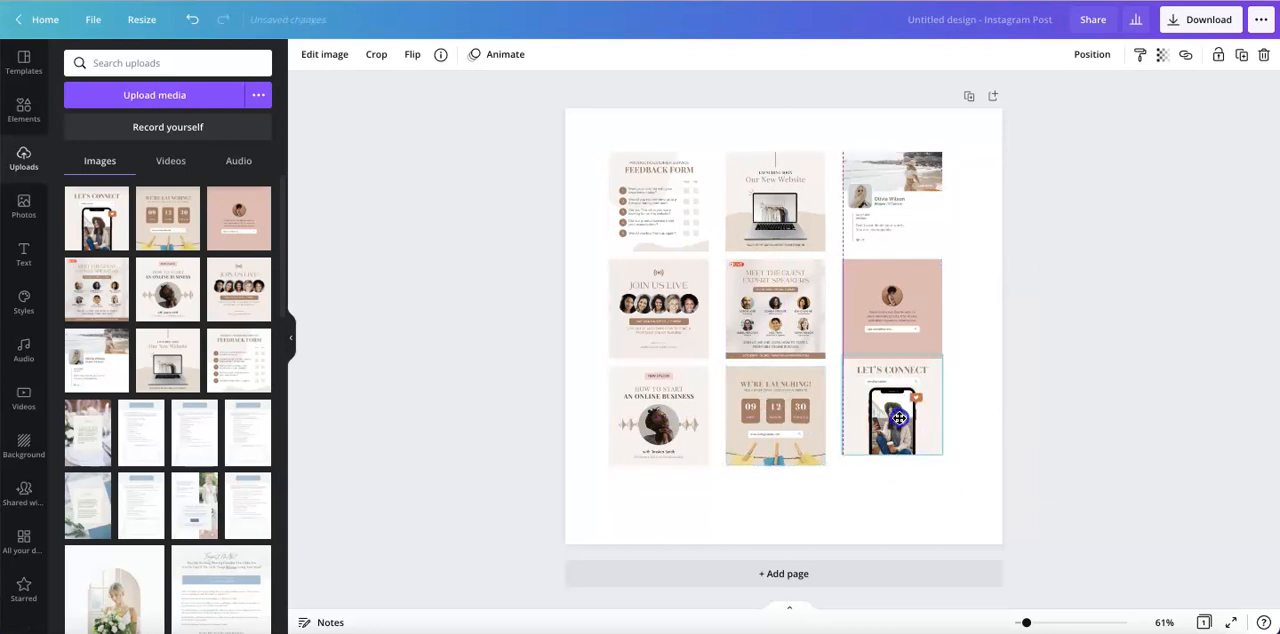
click(1113, 54)
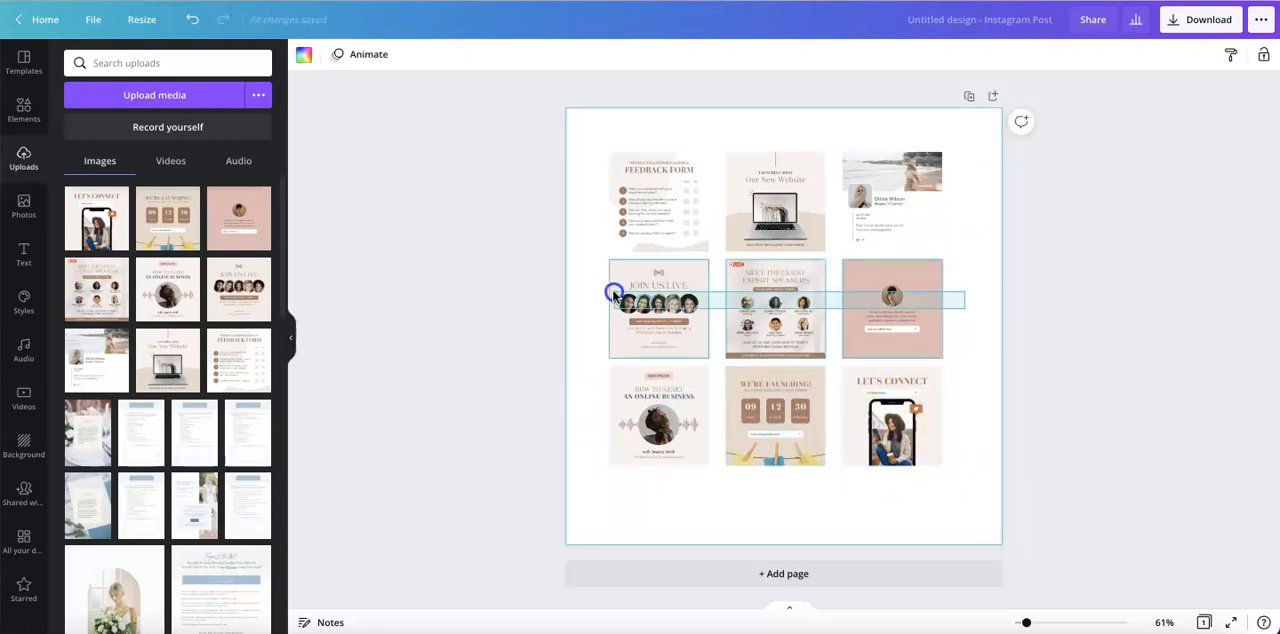
click(1114, 54)
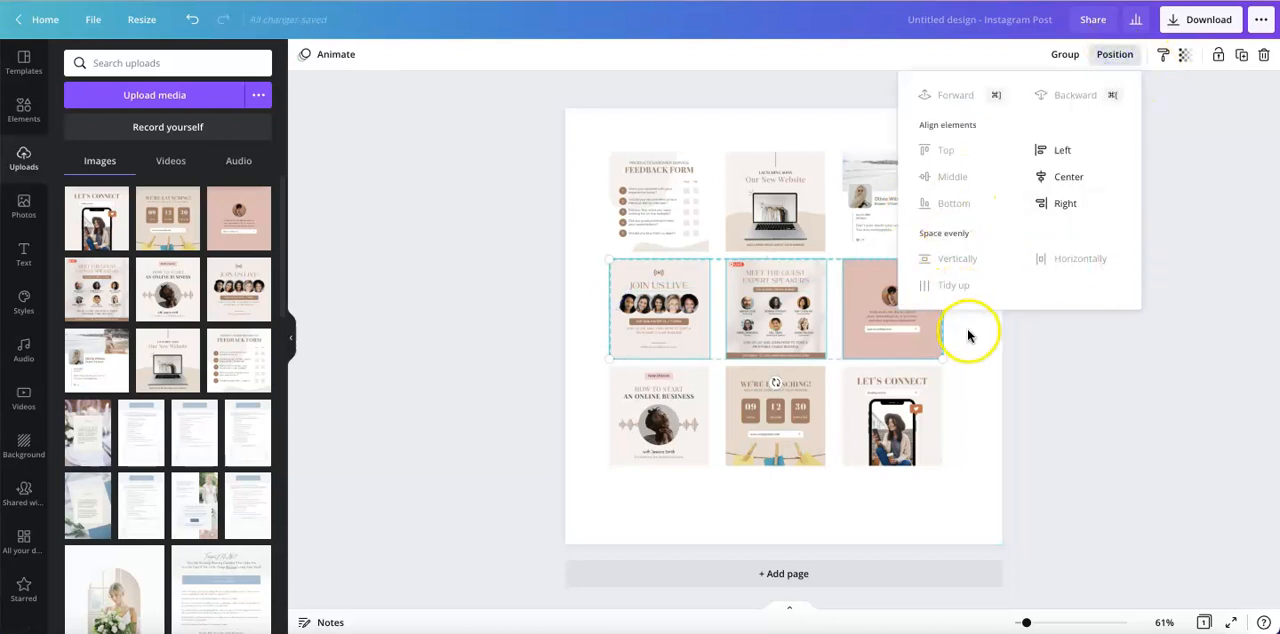
click(1114, 54)
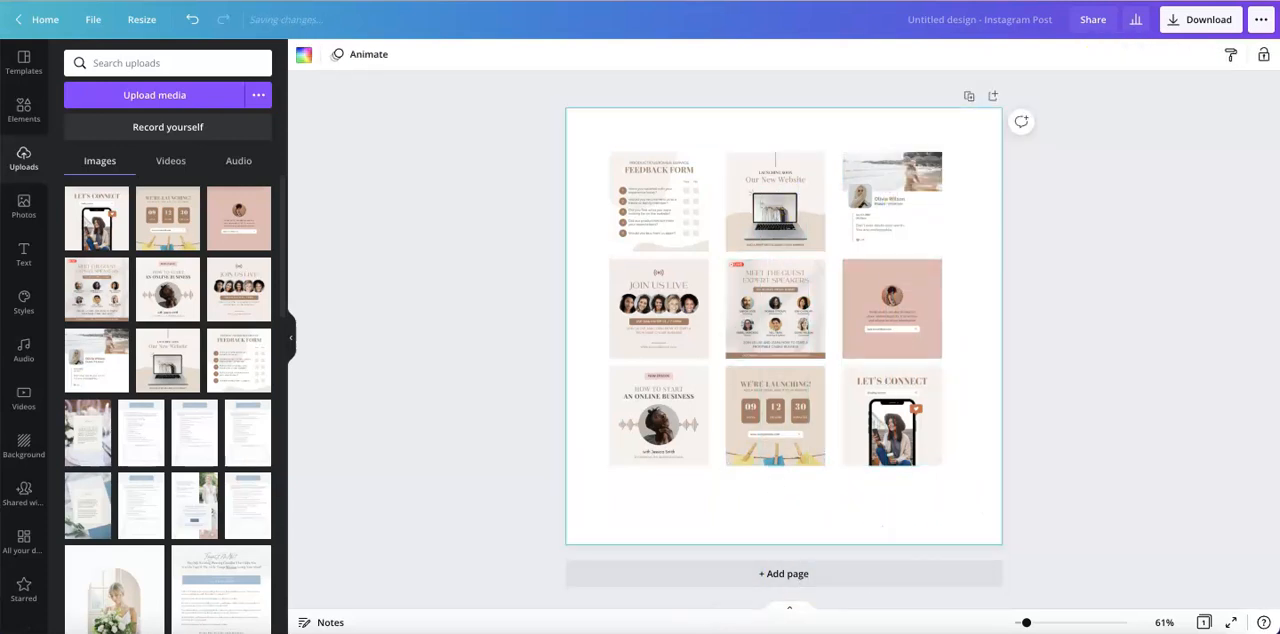
click(658, 200)
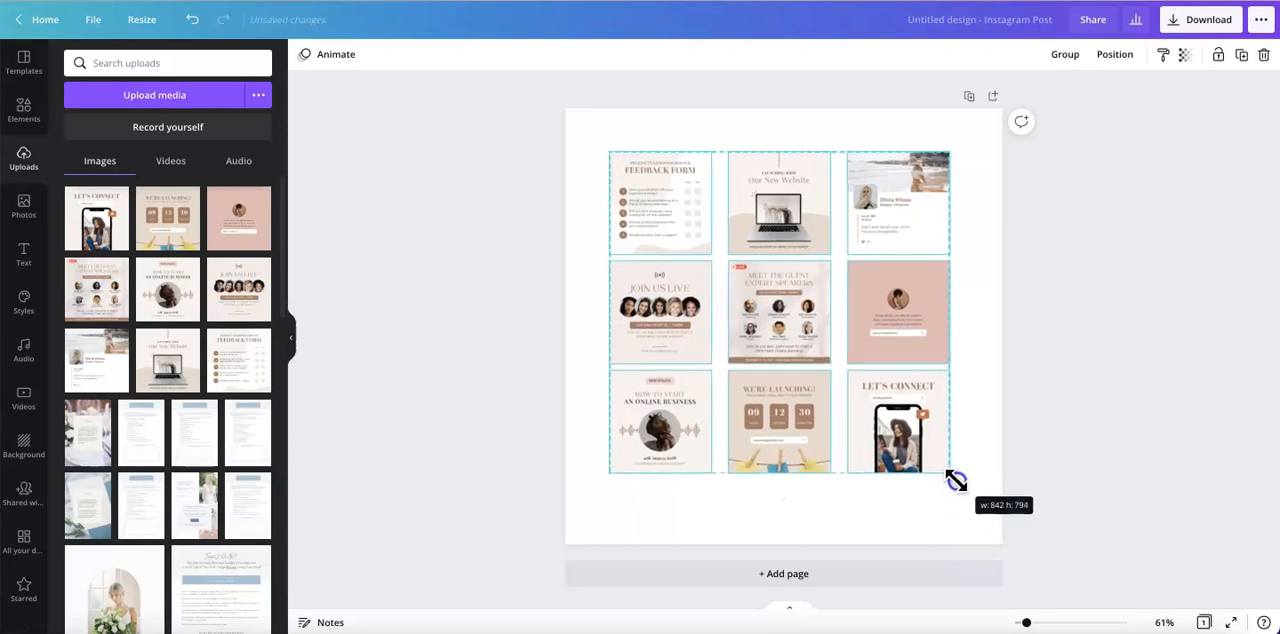
Enlarge the whole grid of designs until edge tiles overflow the page.
drag(956, 480, 978, 494)
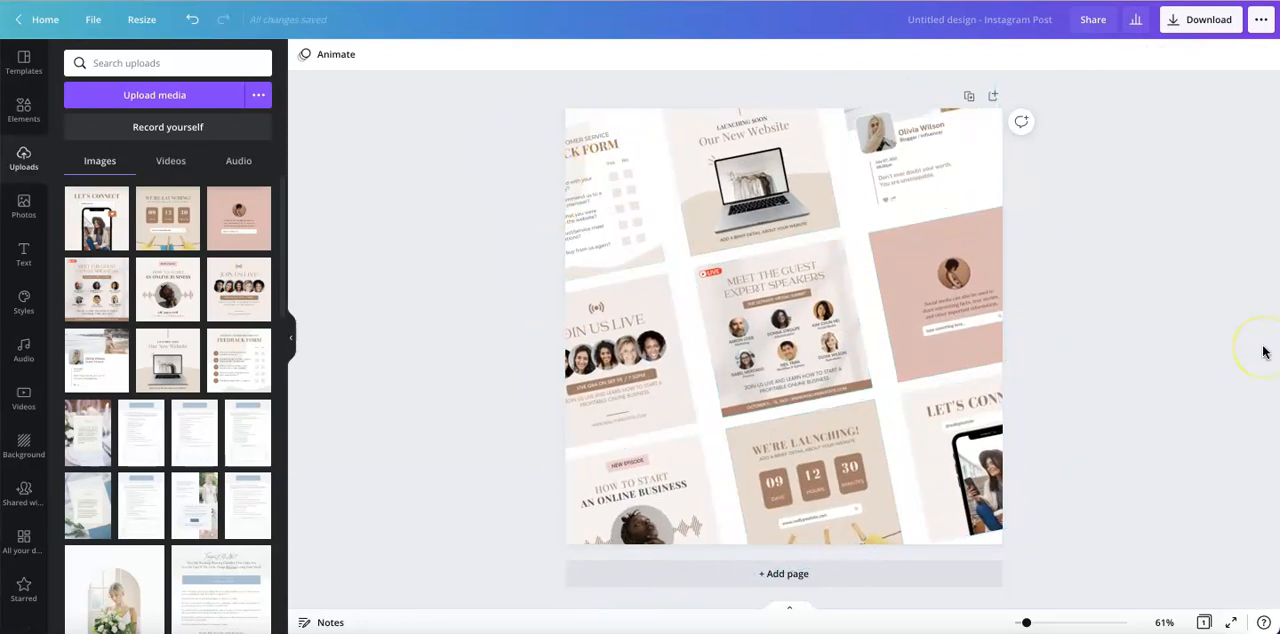
mouse_move(1148, 293)
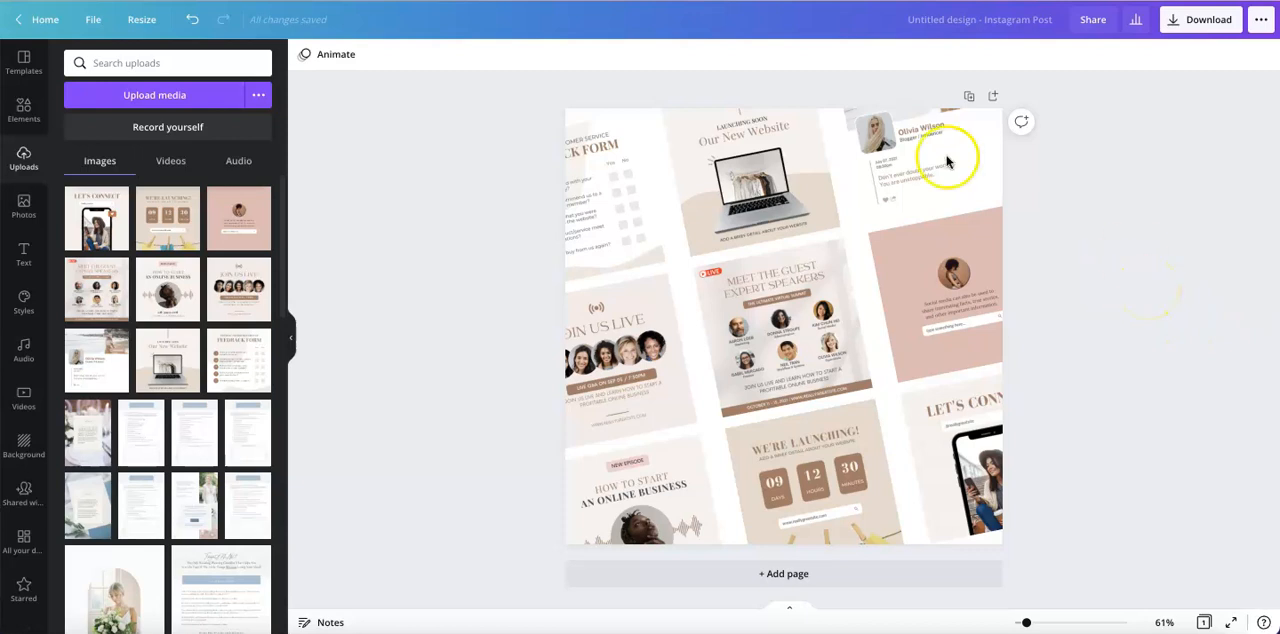
Give the feedback form, Our New Website and LET'S CONNECT tiles a Drop shadow.
click(590, 195)
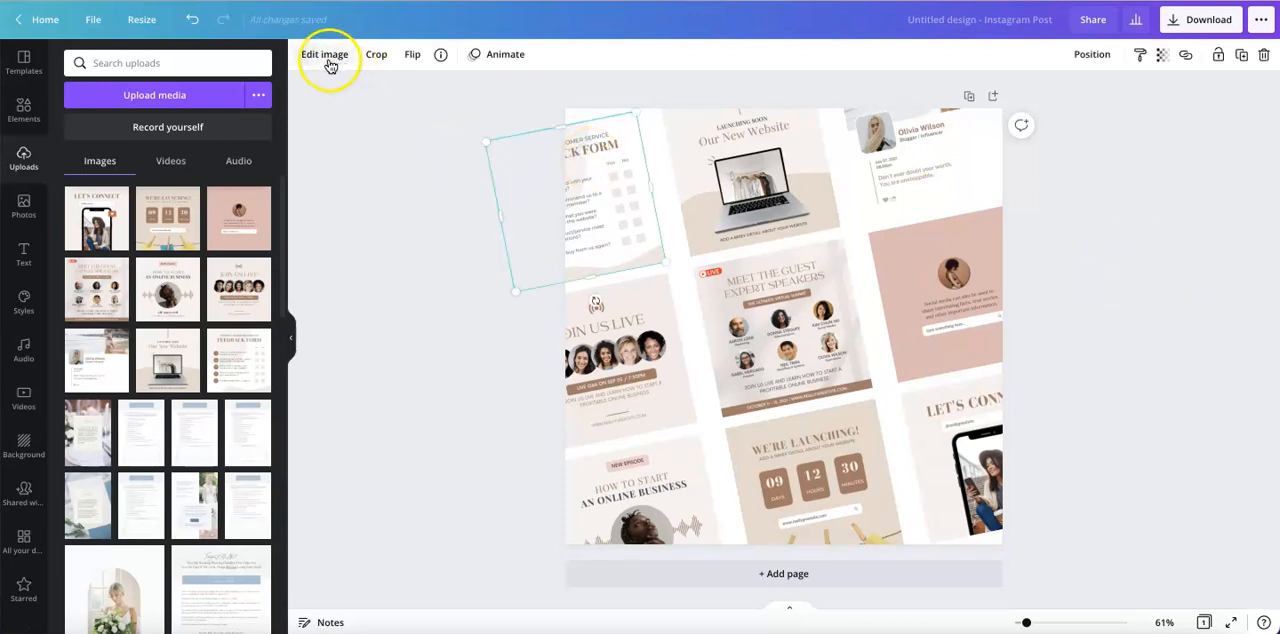
click(324, 54)
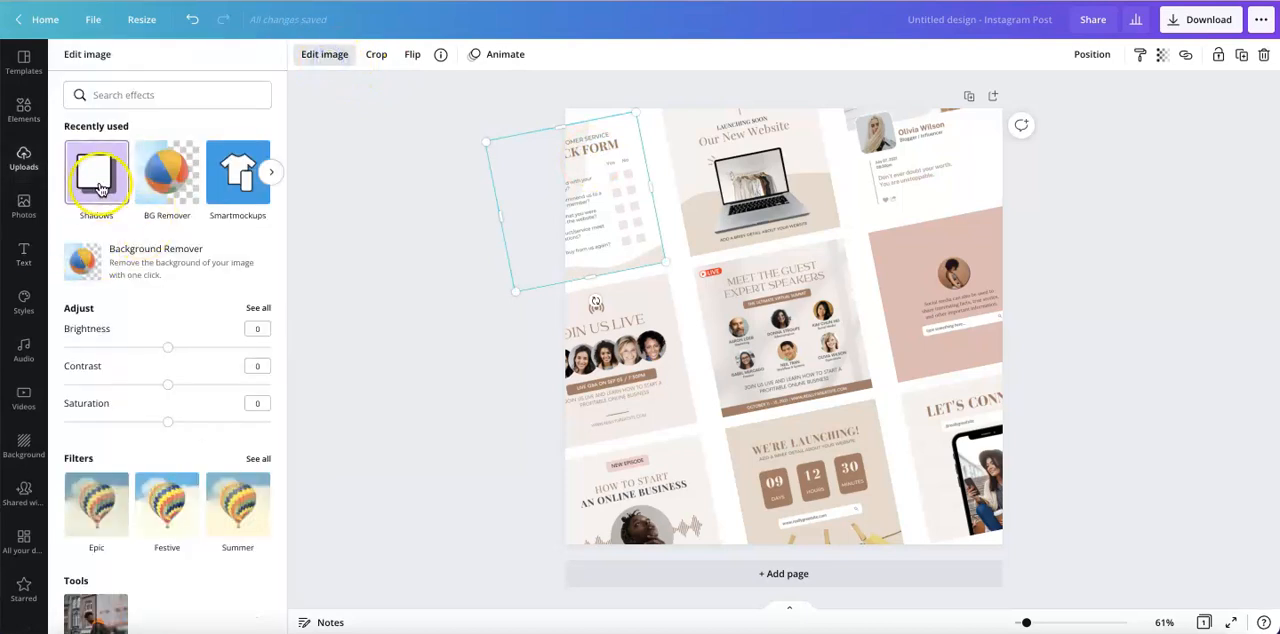
click(96, 172)
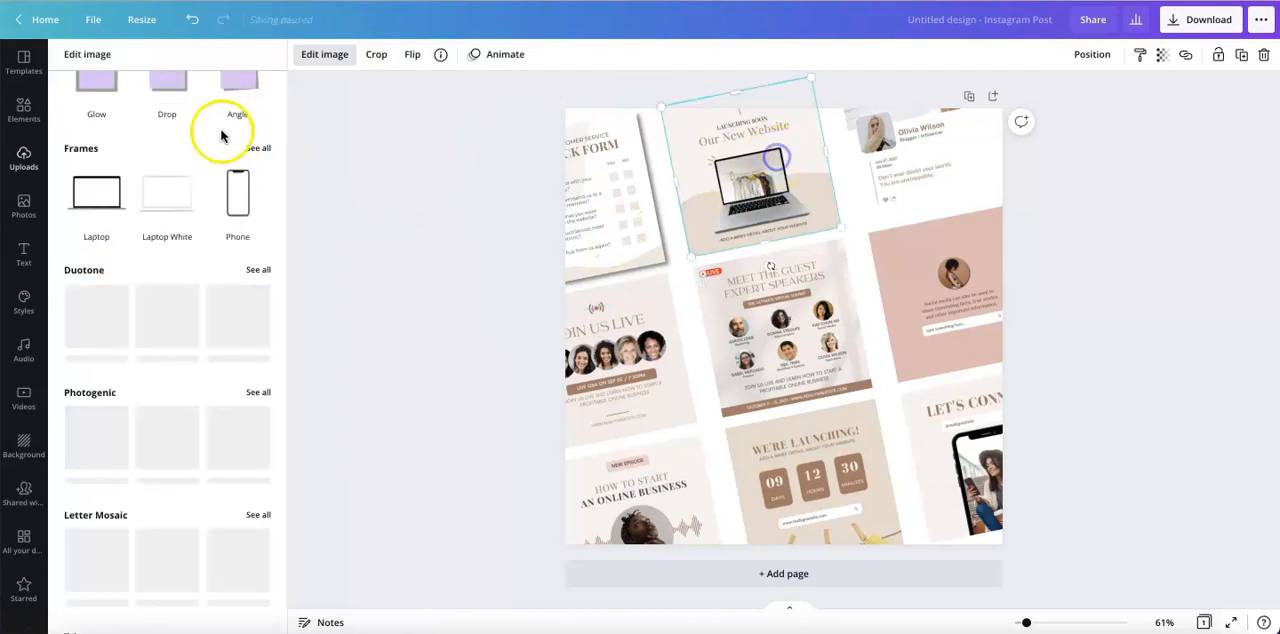
click(167, 100)
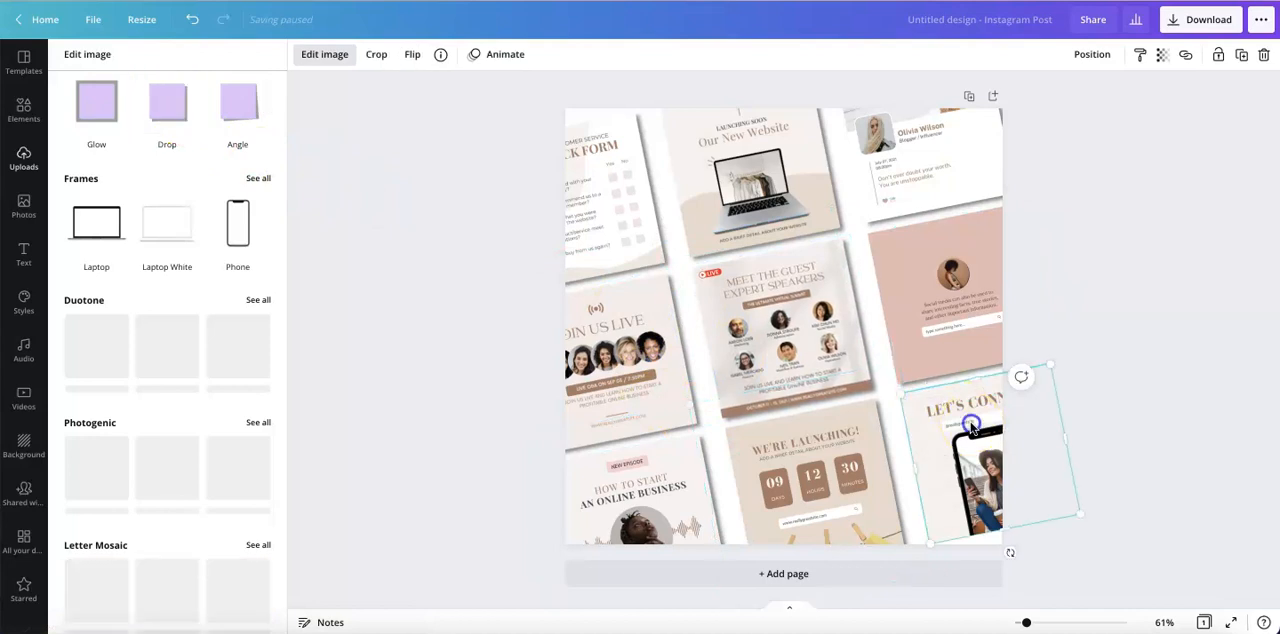
click(23, 158)
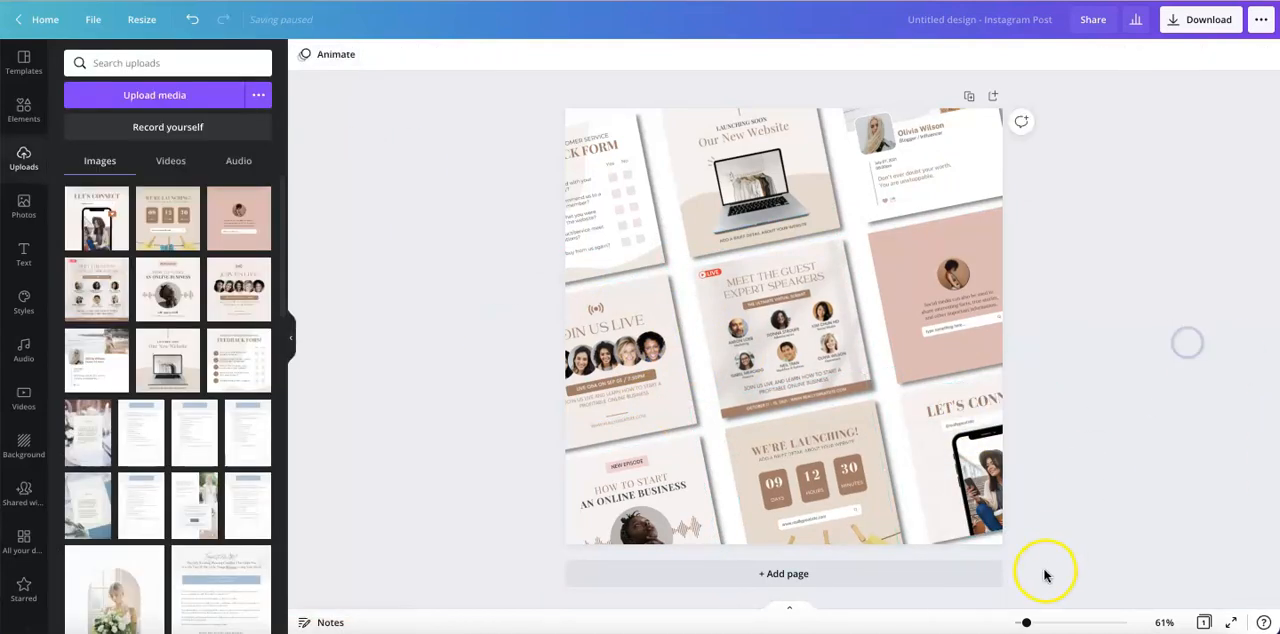
Deselect the tiles and set the page background to the pale pink swatch.
click(783, 330)
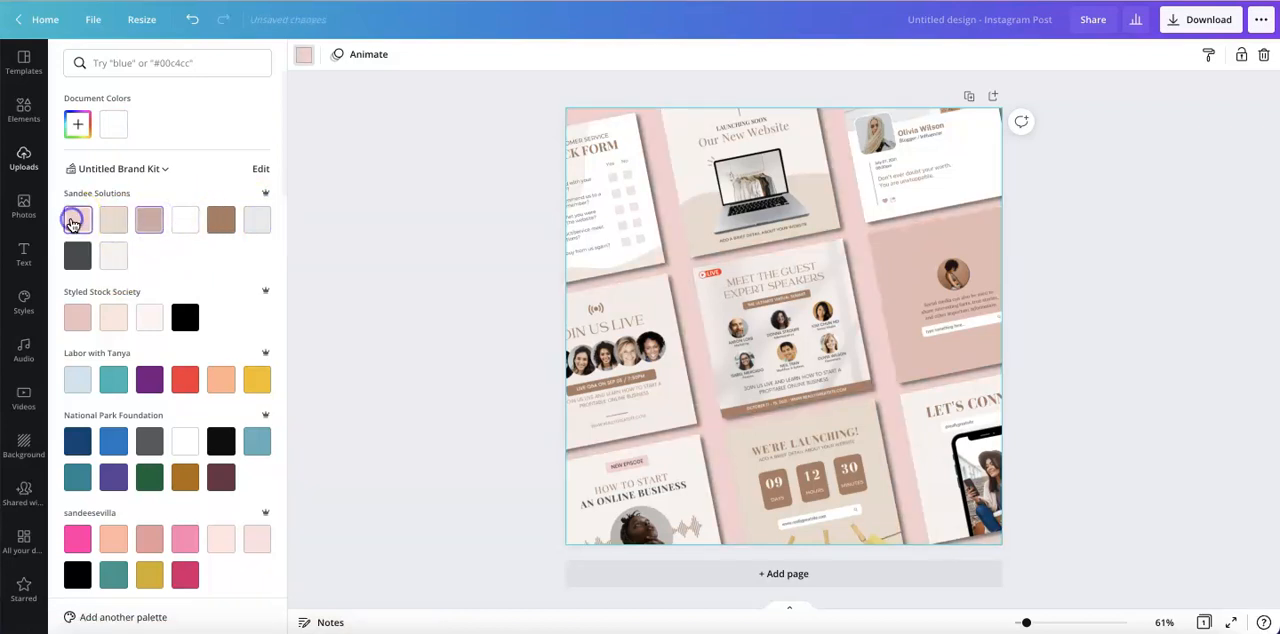
click(23, 158)
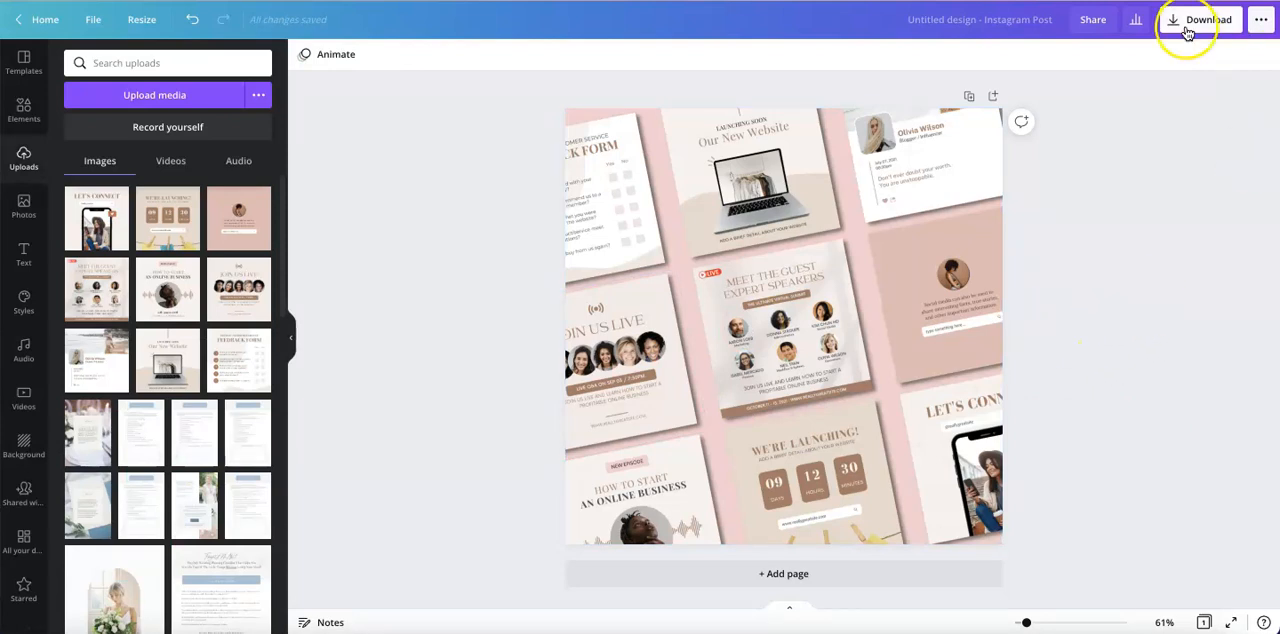
Download the finished pink mockup post as a 1080×1080 PNG.
click(1207, 19)
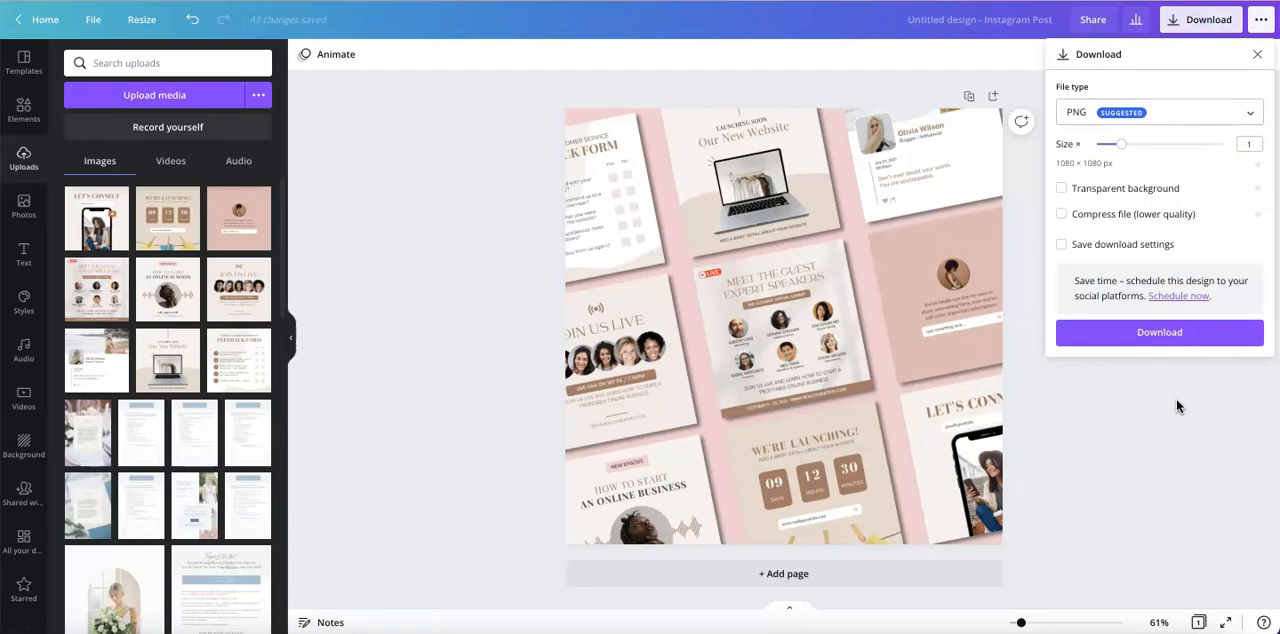
click(1257, 54)
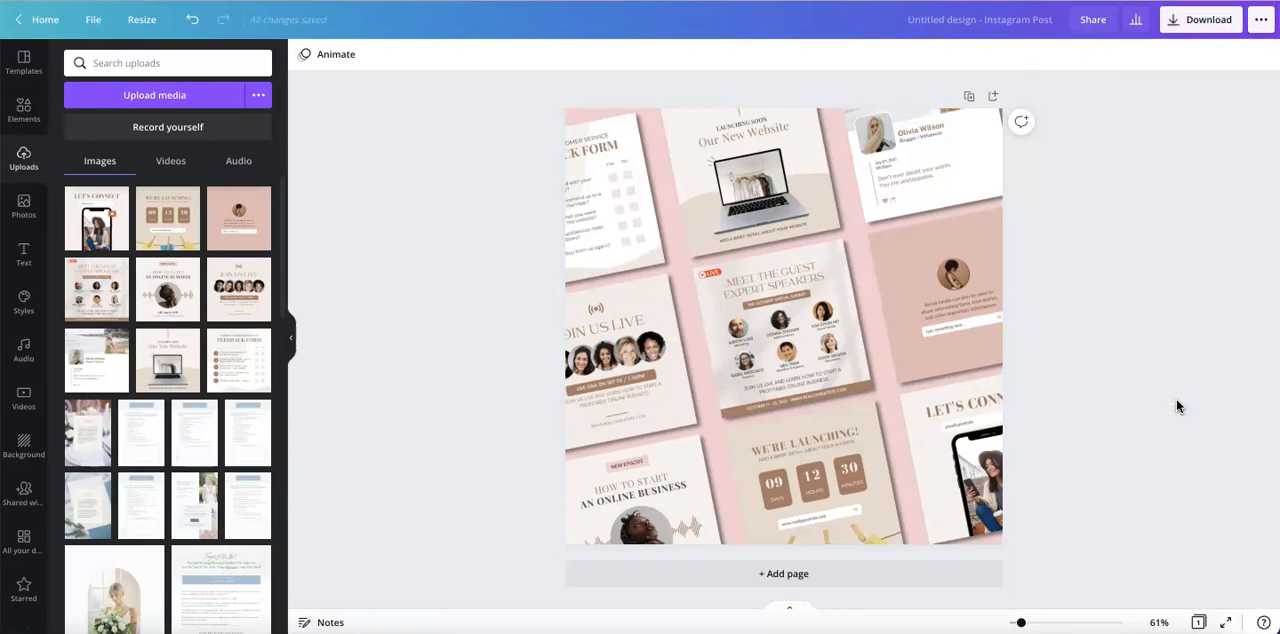